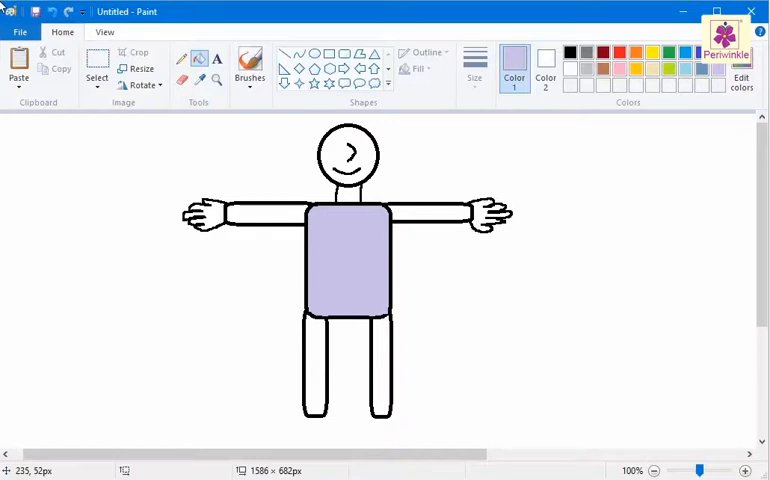
Activate the Color Picker tool from the Home tab's Tools group.
left_click_drag(220, 272, 320, 272)
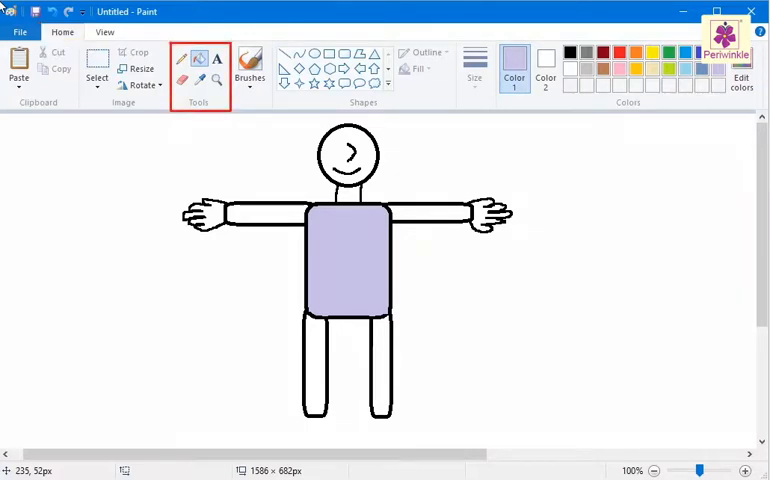
mouse_move(198, 80)
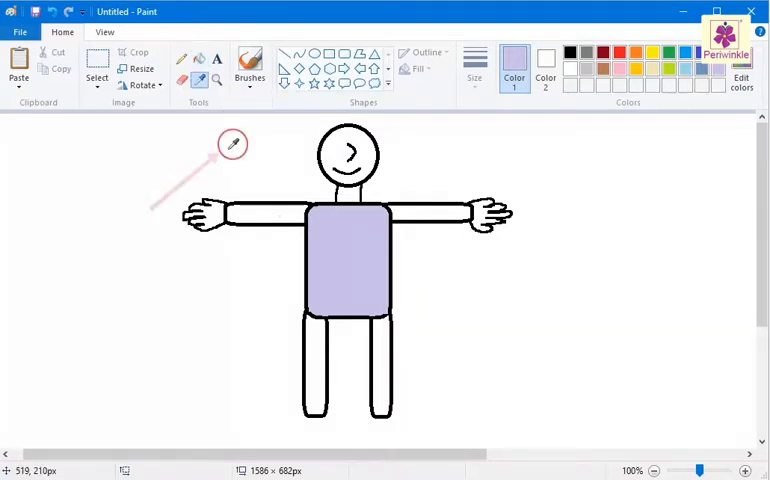
left_click_drag(152, 208, 232, 144)
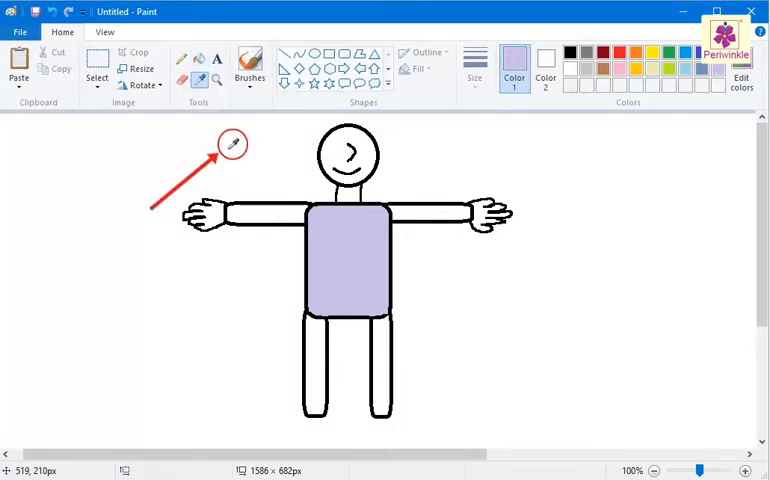